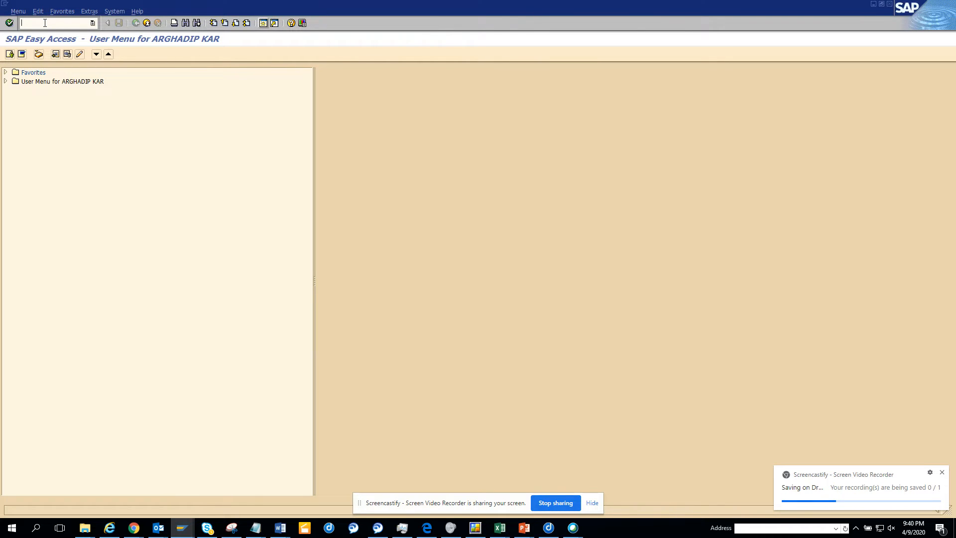
# Step: Start transaction SE16 via /nse16 to reach the Data Browser for table TCDOB
pyautogui.write('/nse')
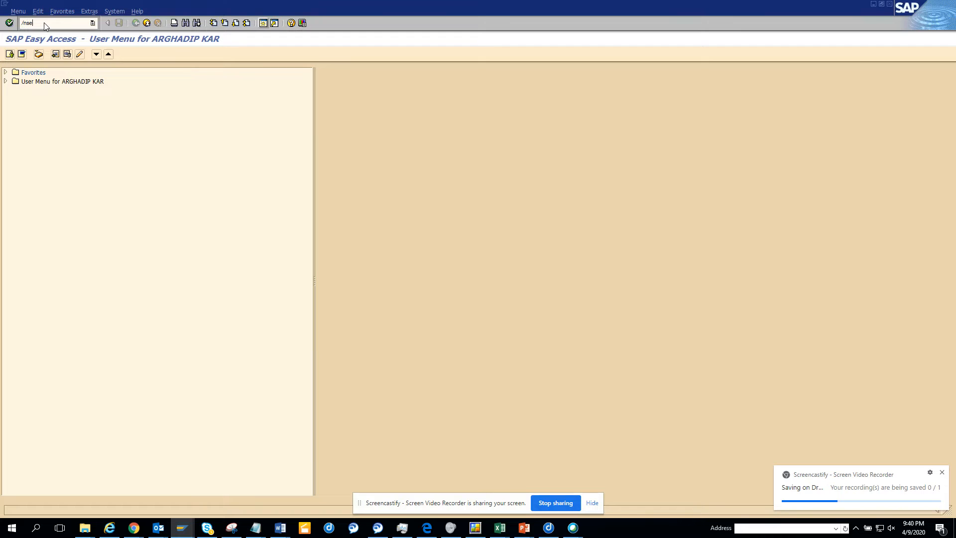
pyautogui.write('16')
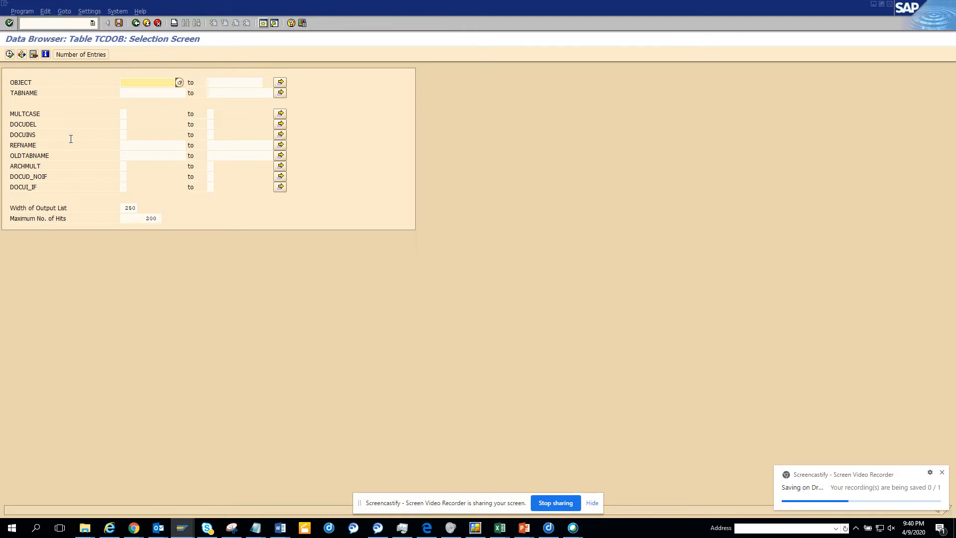
pyautogui.click(150, 82)
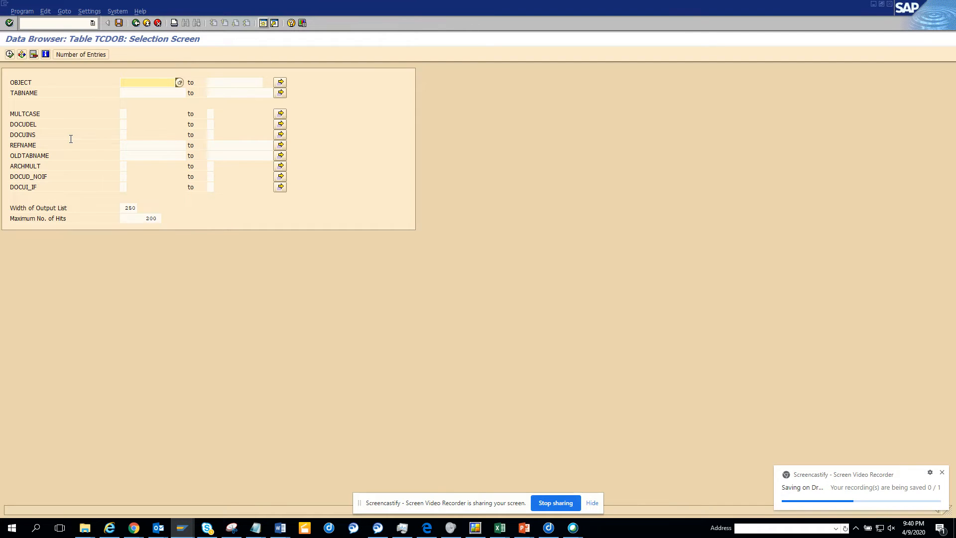
pyautogui.moveTo(89, 10)
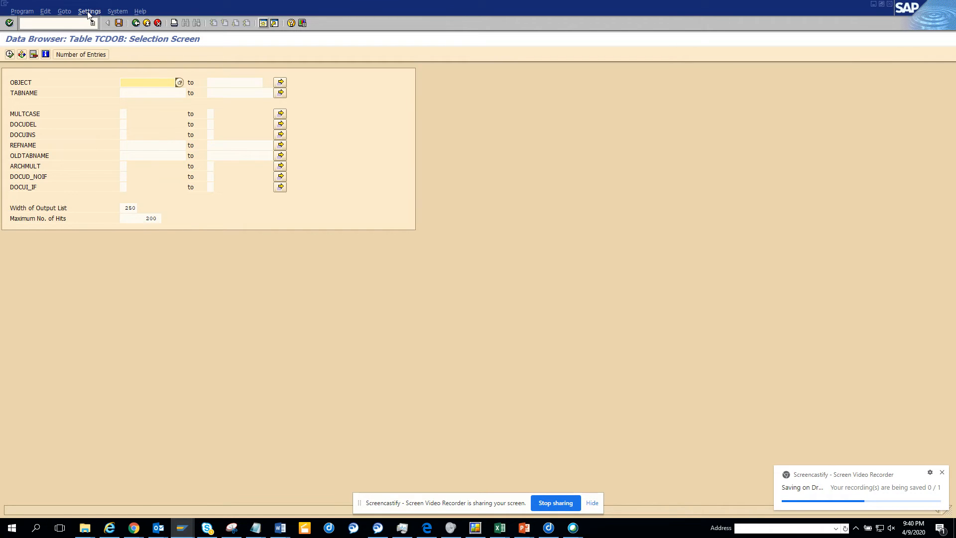
# Step: In User Parameters, set Keyword to Field Label so fields like Change Doc. Object appear
pyautogui.click(90, 11)
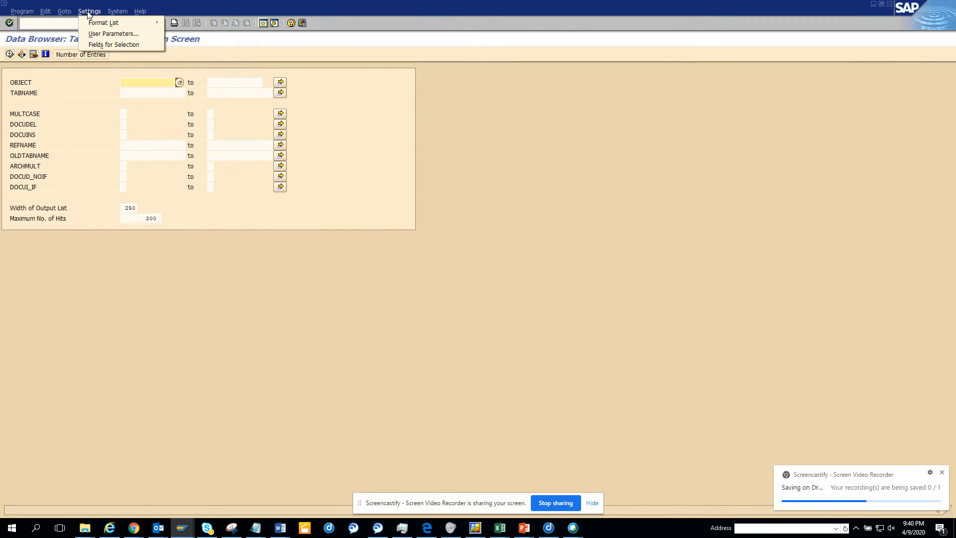
pyautogui.click(112, 33)
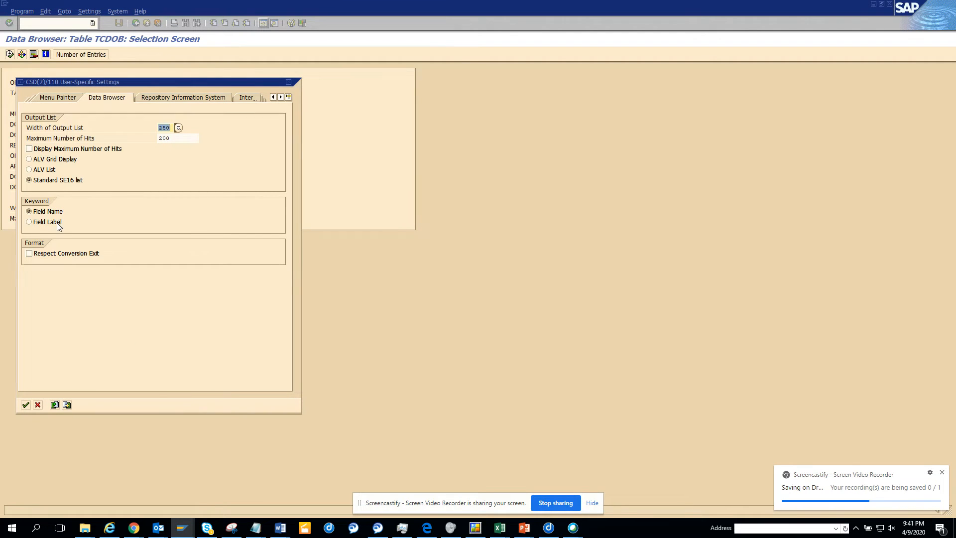
pyautogui.click(29, 221)
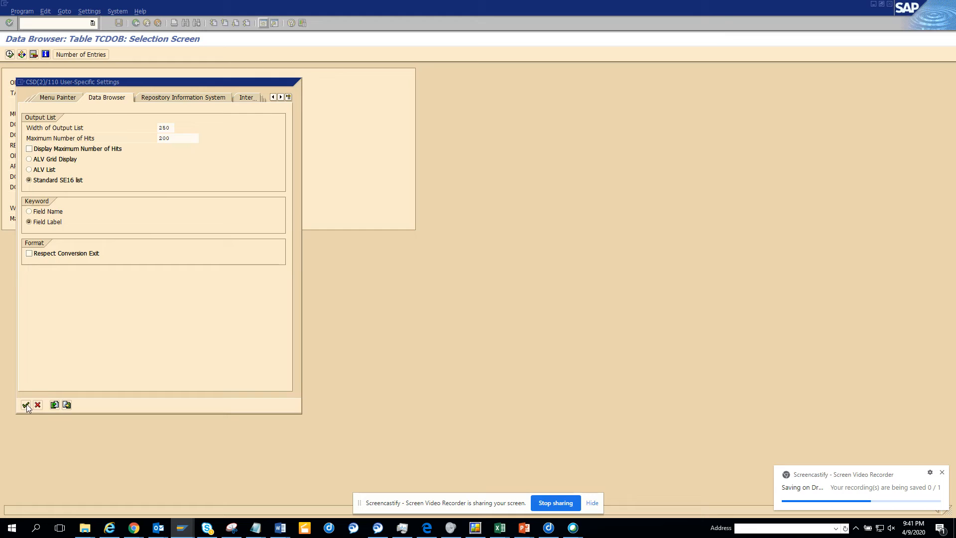
pyautogui.click(25, 405)
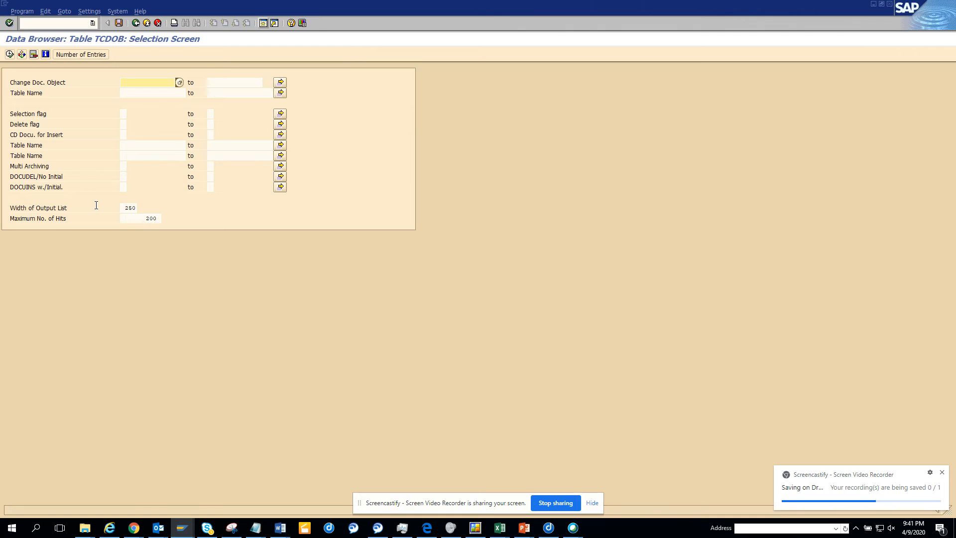
# Step: In User Parameters, set Keyword back to Field Name so OBJECT and TABNAME appear
pyautogui.click(89, 11)
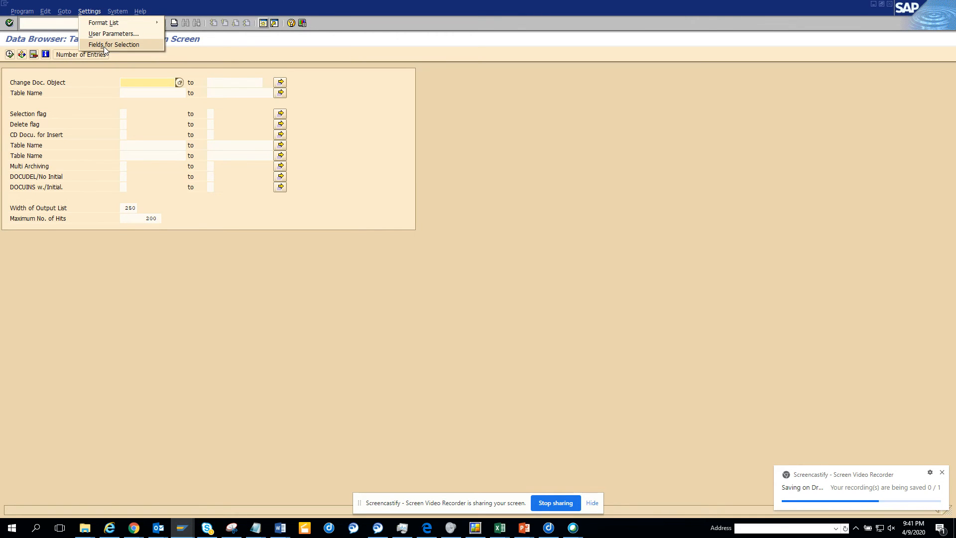
pyautogui.moveTo(114, 33)
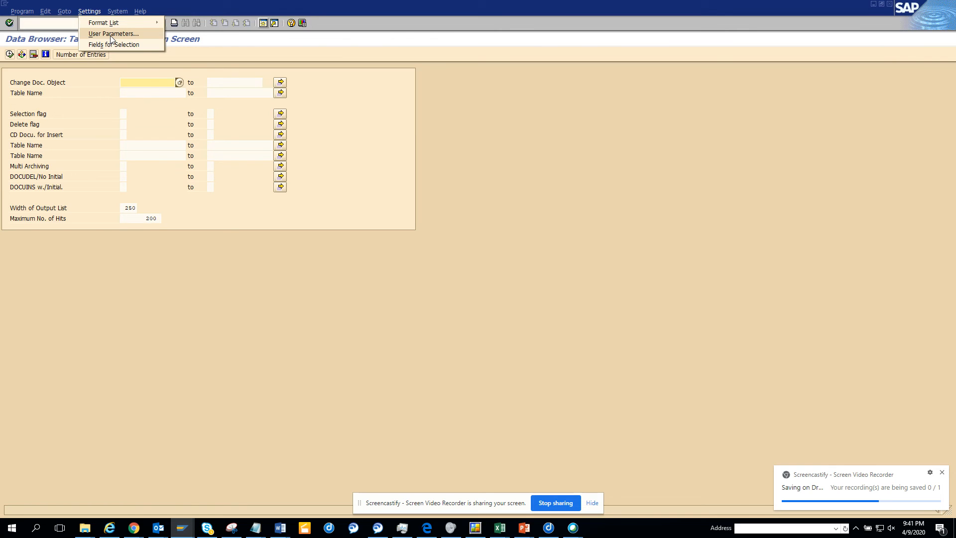
pyautogui.click(112, 34)
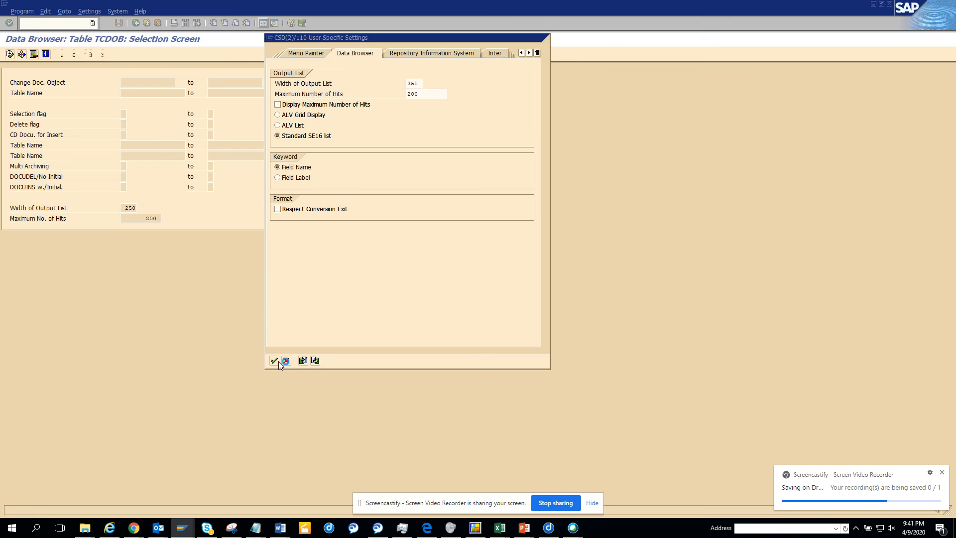
pyautogui.click(273, 361)
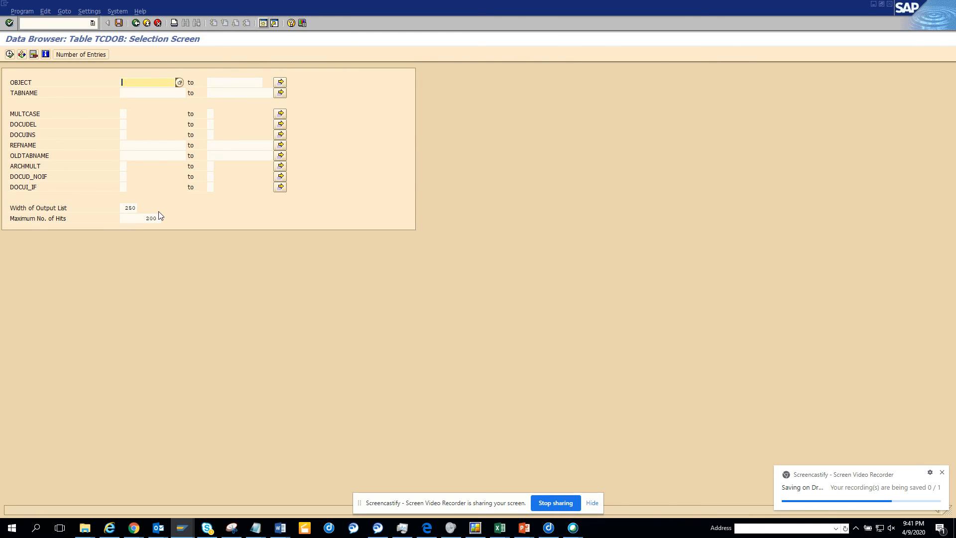
pyautogui.moveTo(464, 432)
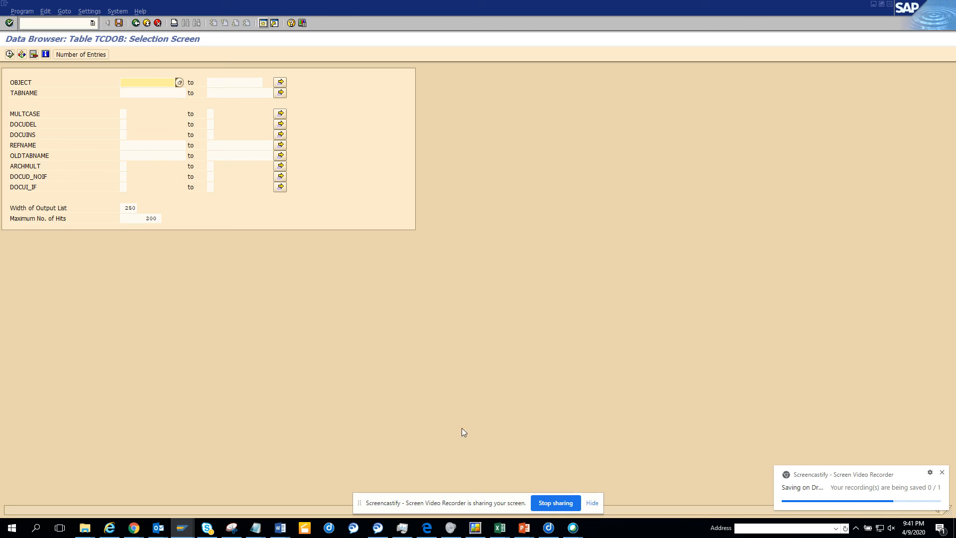